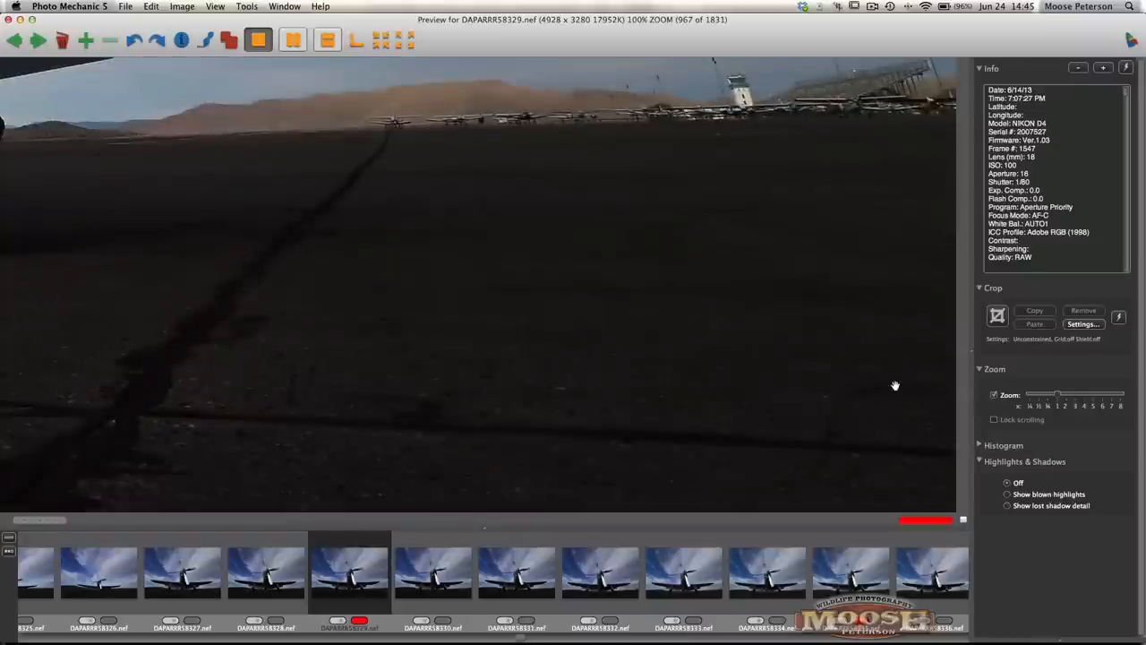
mouse_move(931, 387)
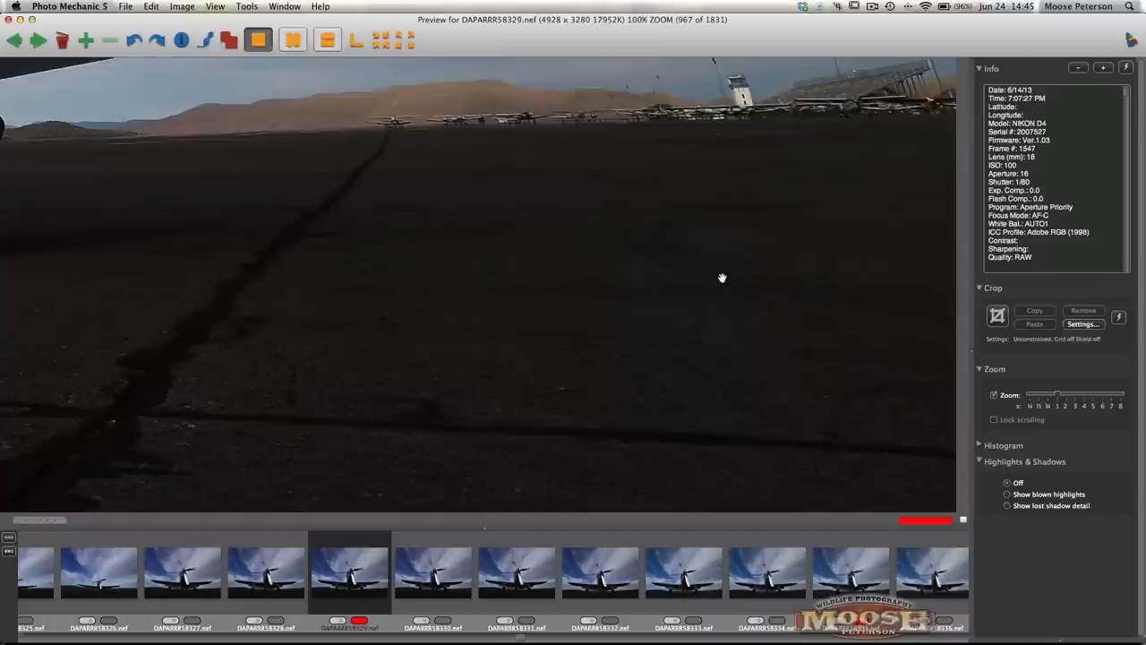
Step: Inspect the sky dust spot at 100% zoom, then browse the filmstrip with the frame fit to window
drag(724, 278, 659, 308)
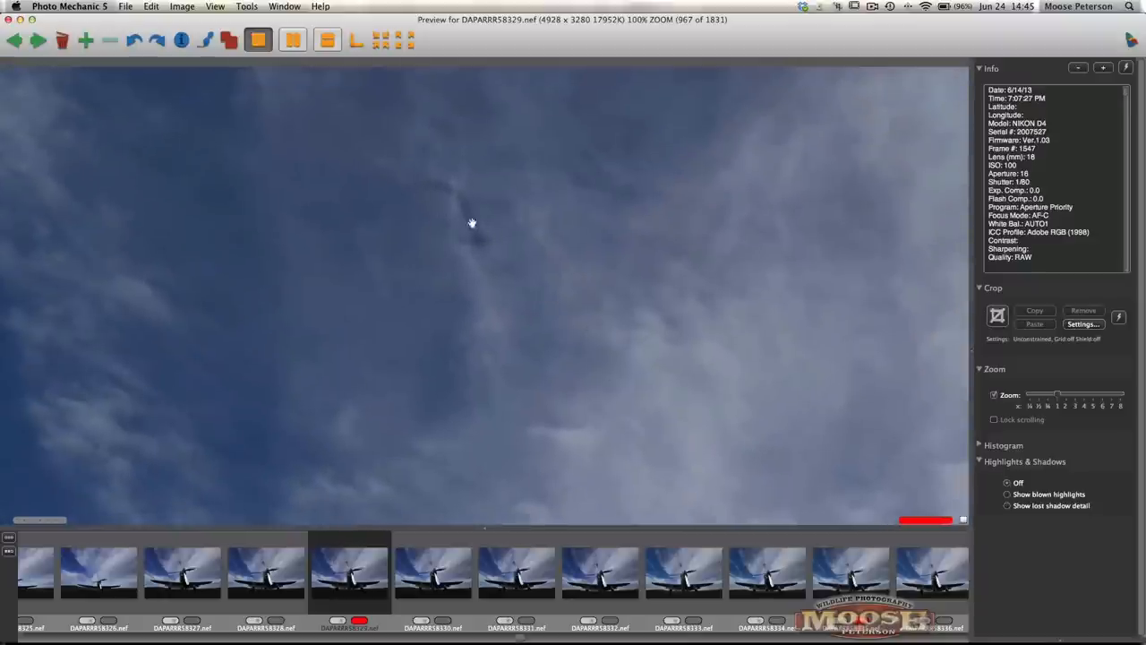
mouse_move(491, 287)
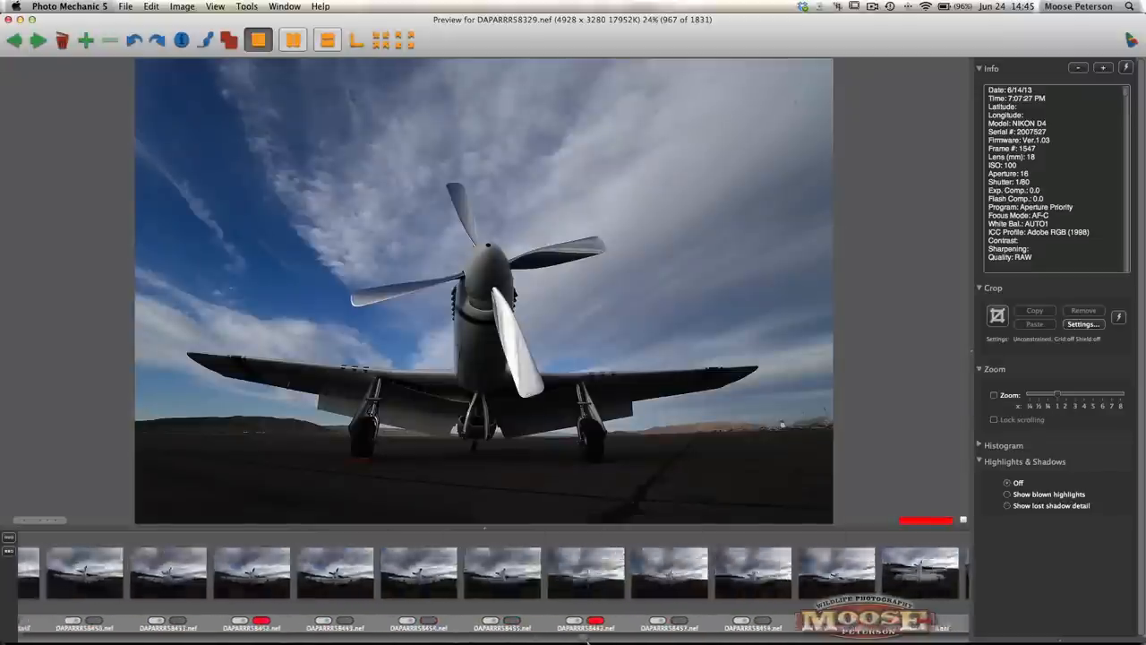
scroll(right, 3)
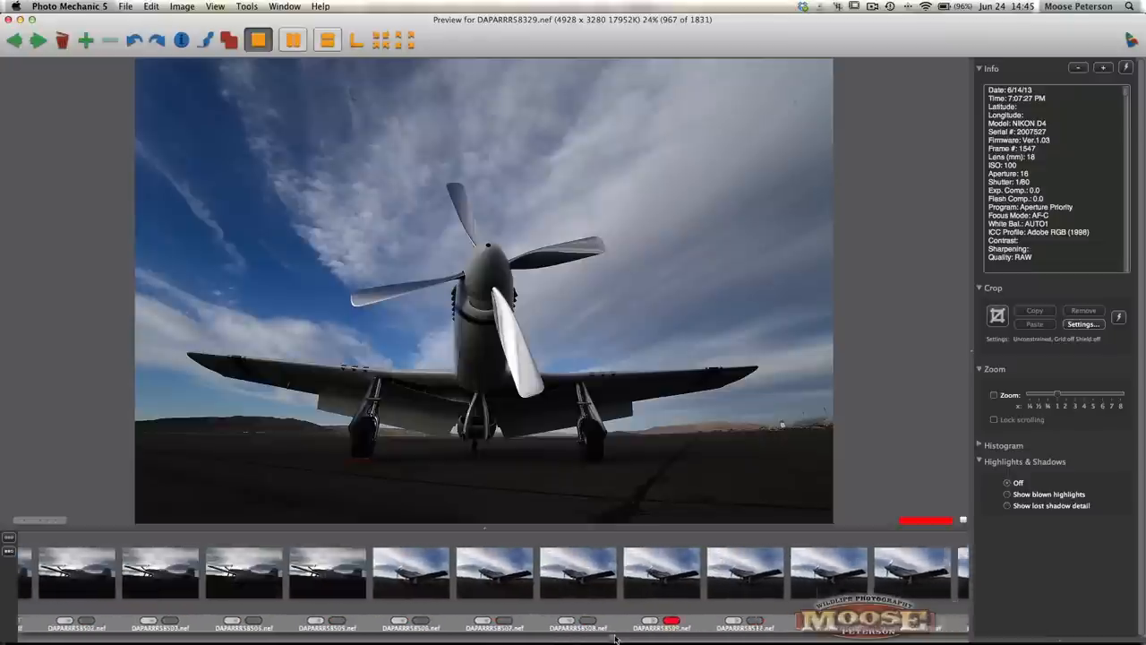
scroll(right, 3)
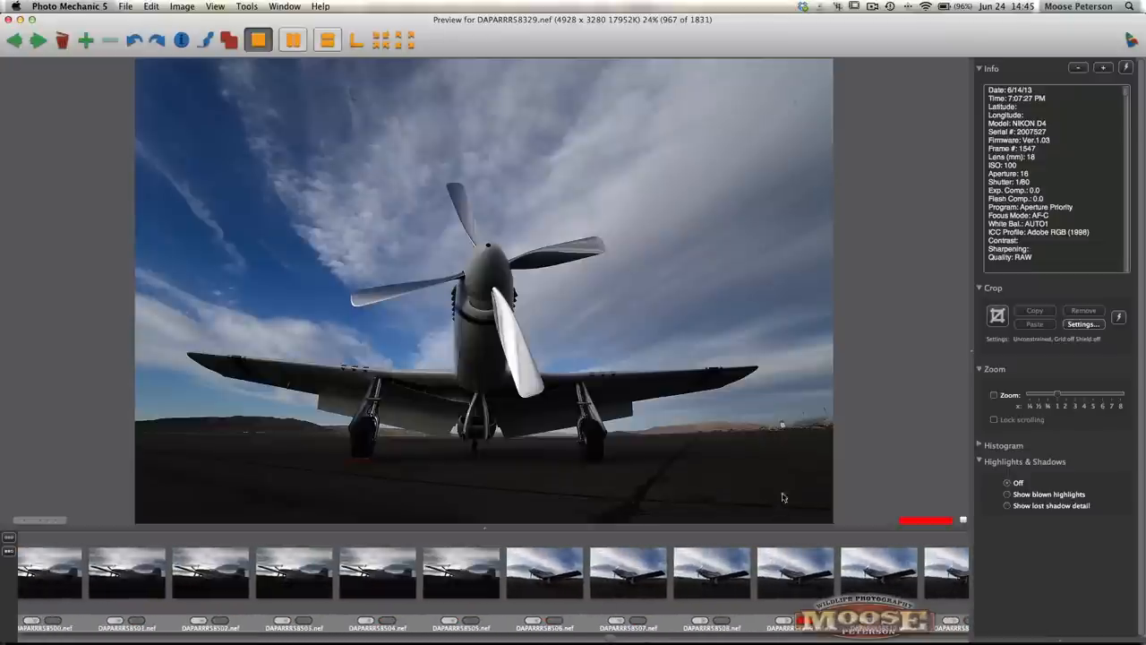
mouse_move(780, 484)
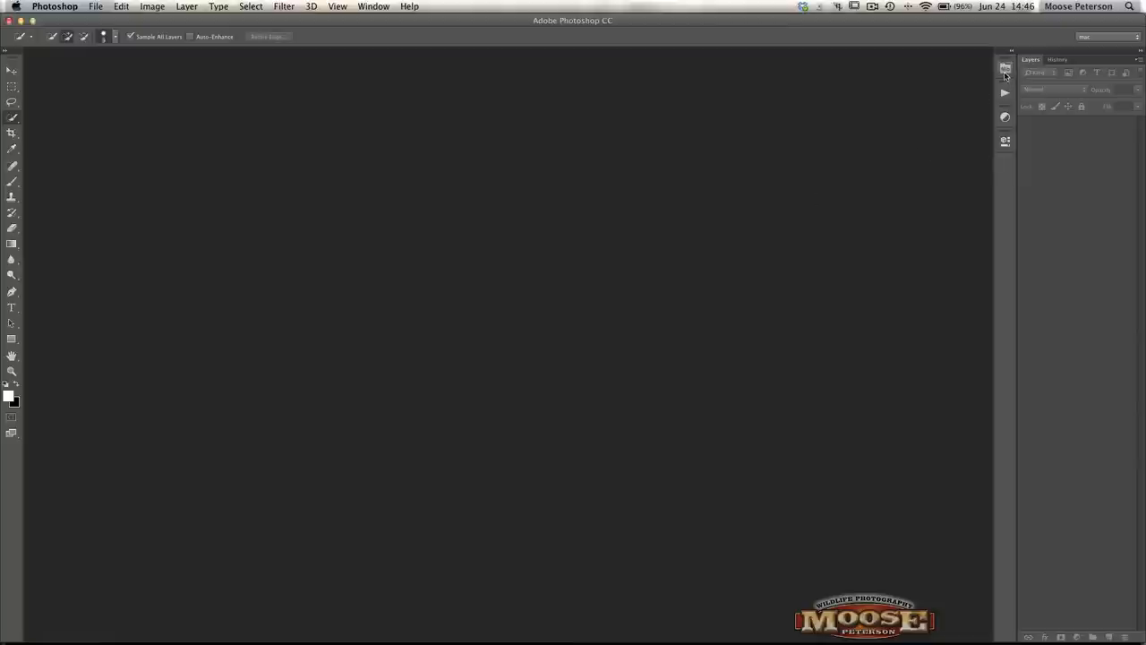
mouse_move(931, 111)
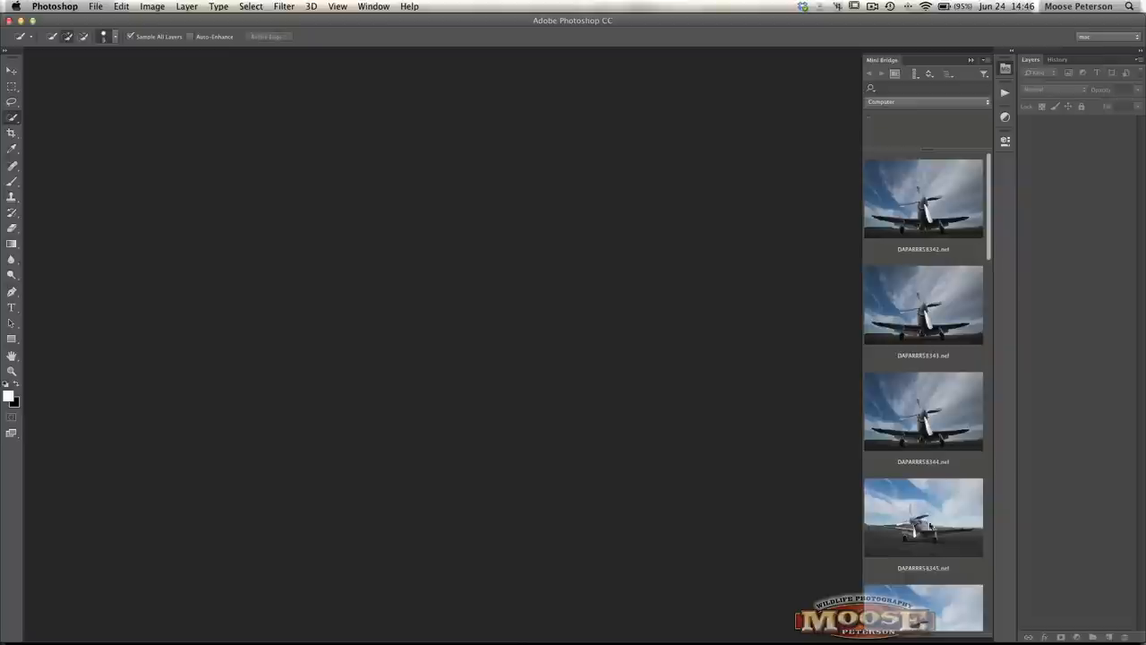
Step: Select the first airplane raw image in Mini Bridge and browse the remaining thumbnails
click(924, 199)
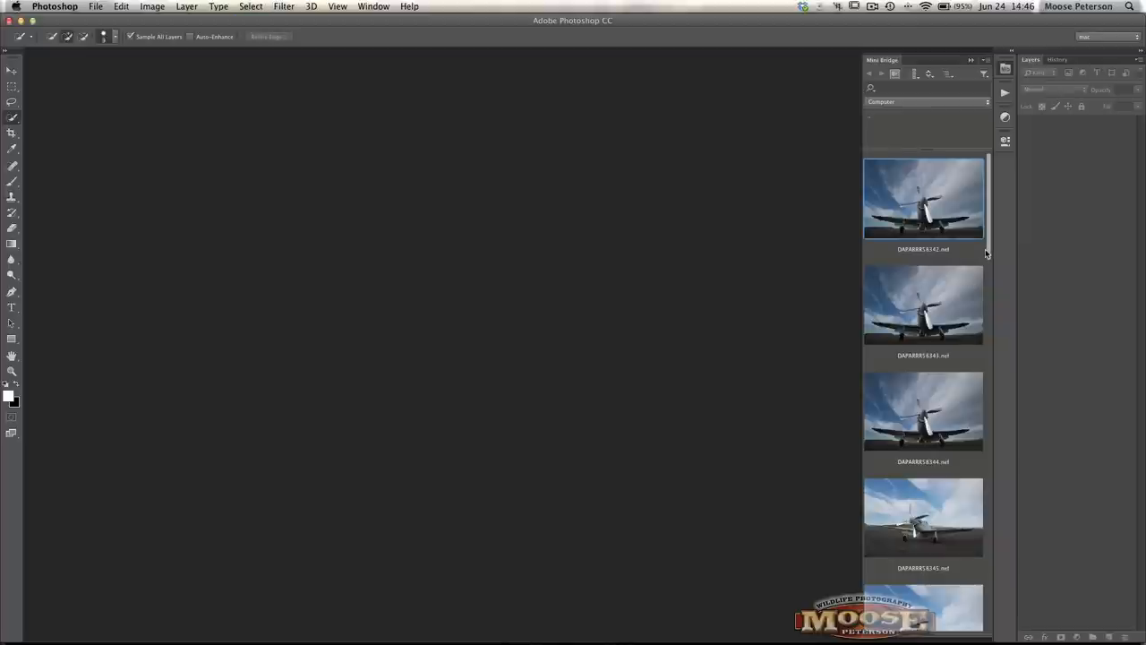
scroll(down, 3)
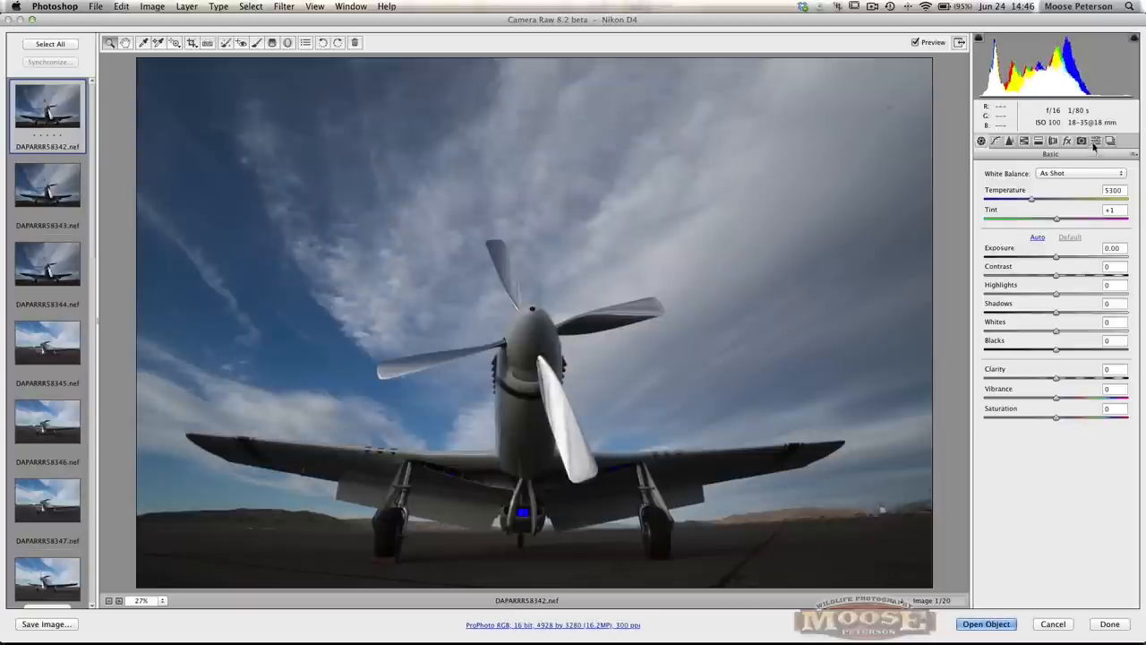
Step: Review the profile presets, then switch to Spot Removal with Heal, size 4, opacity 100
click(1095, 140)
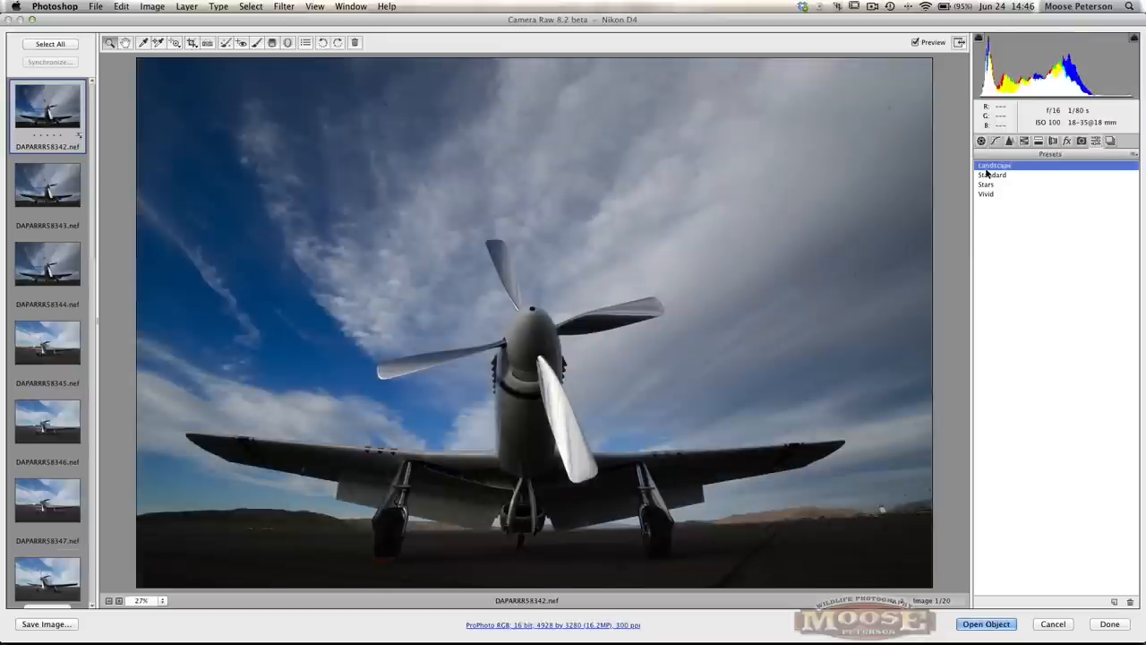
mouse_move(798, 132)
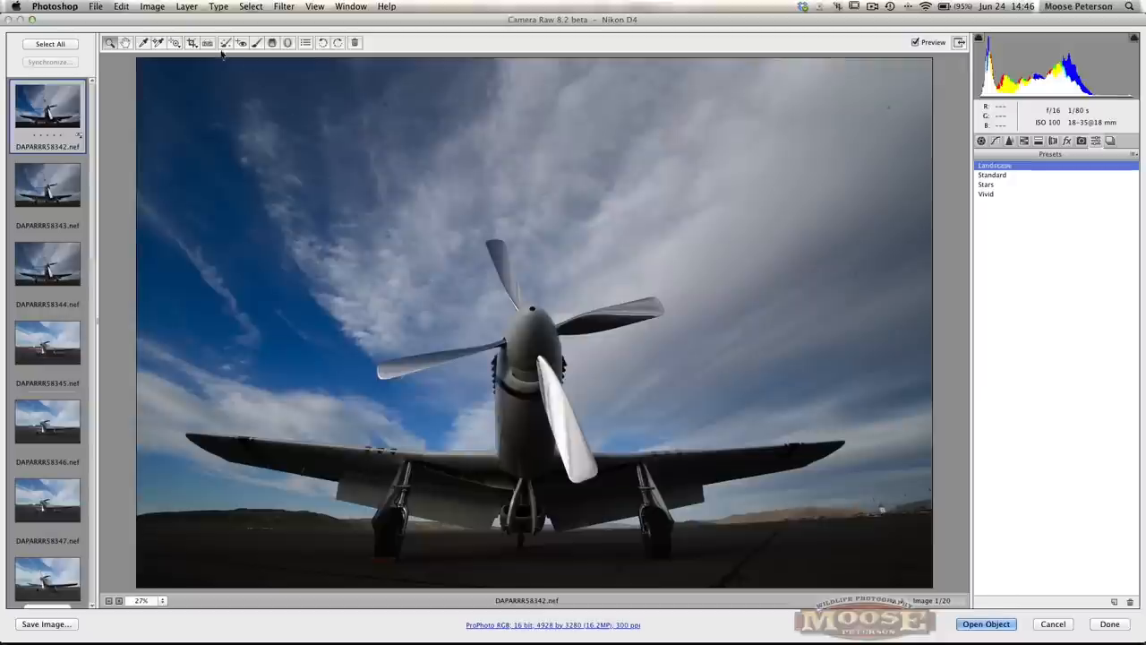
click(231, 43)
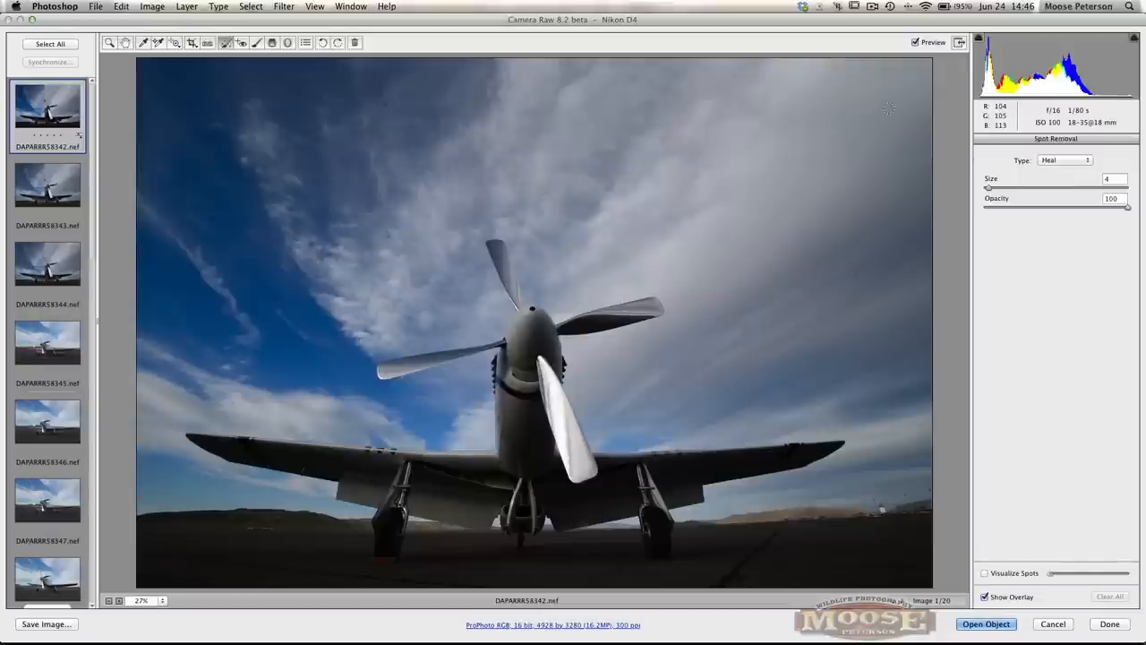
click(888, 111)
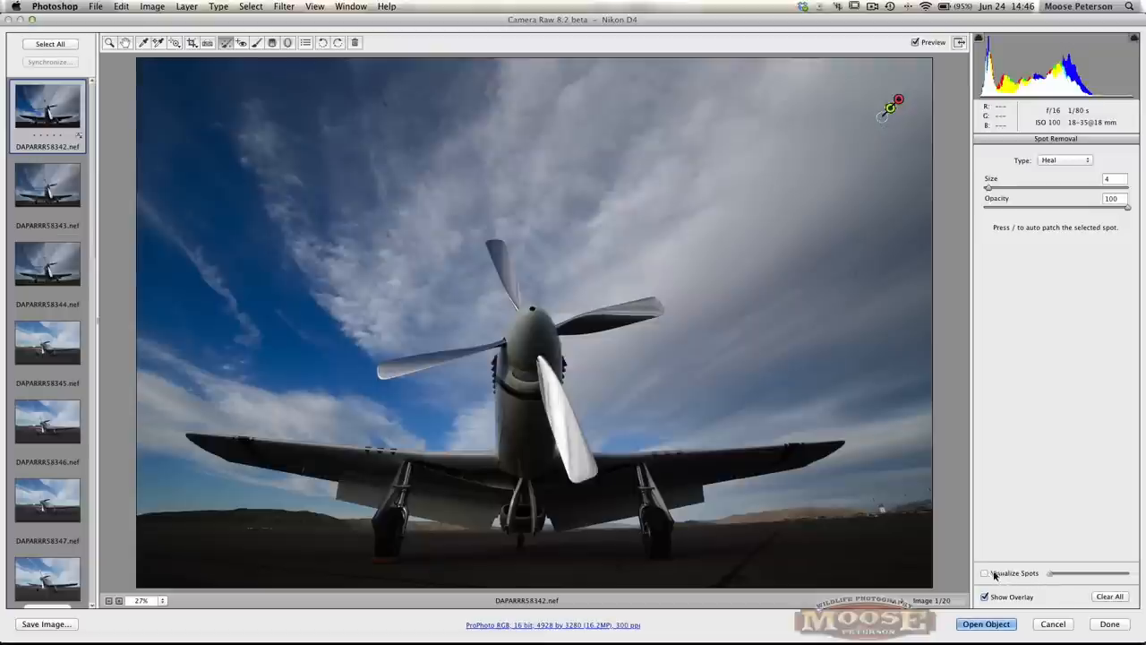
Step: Reveal dust with Visualize Spots and heal two spots in the sky
click(985, 573)
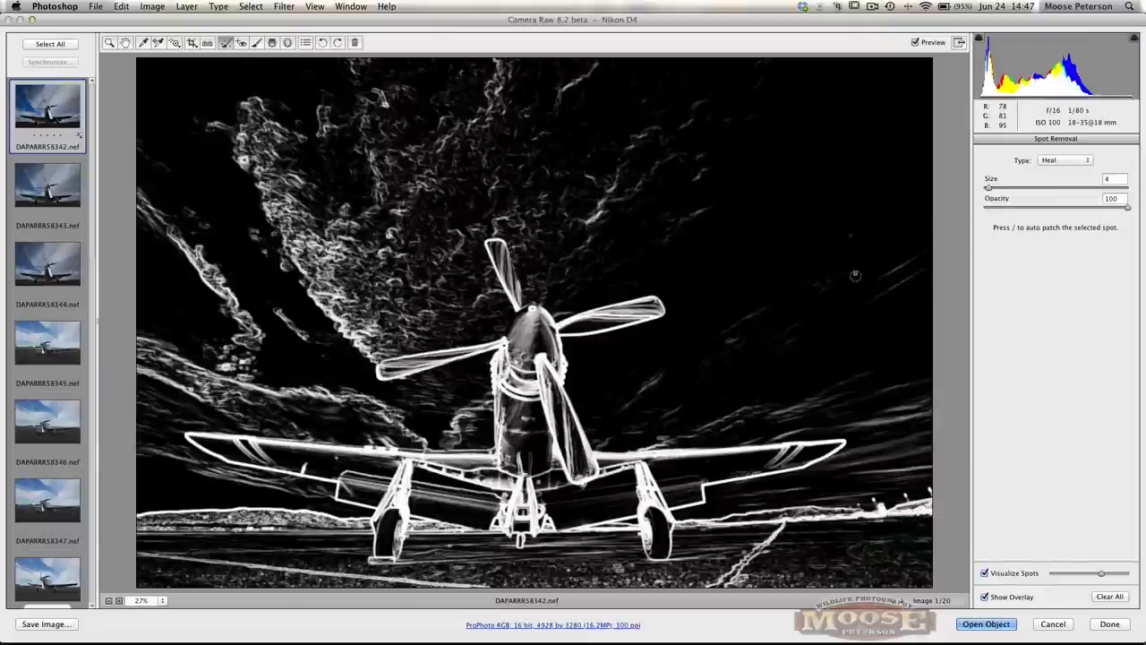
click(850, 236)
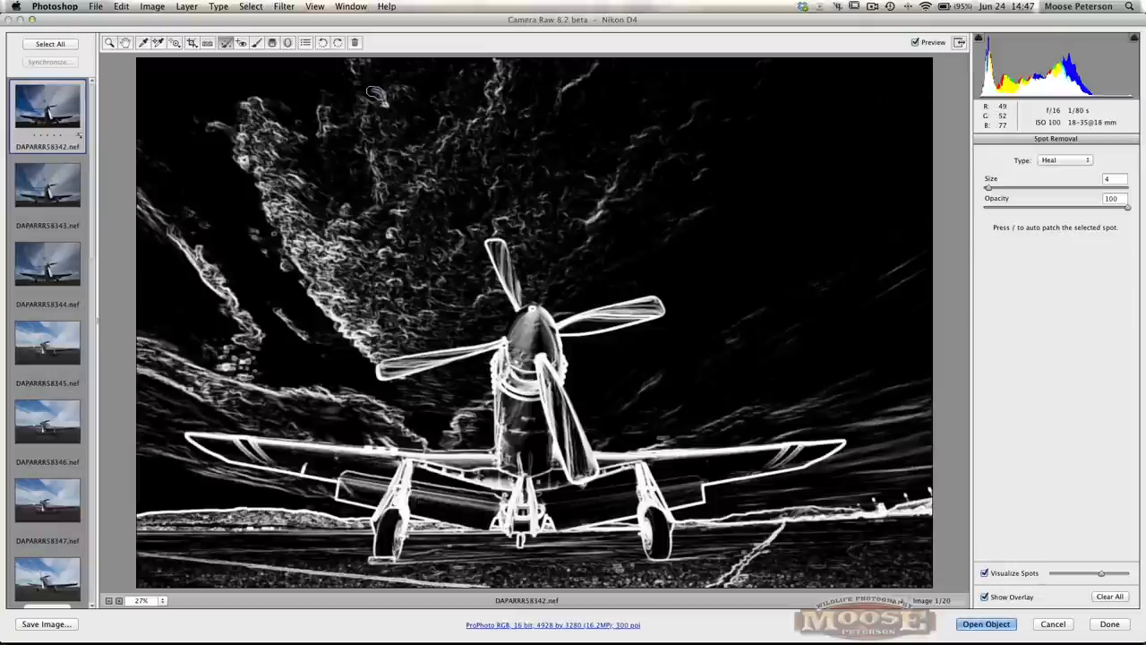
mouse_move(379, 102)
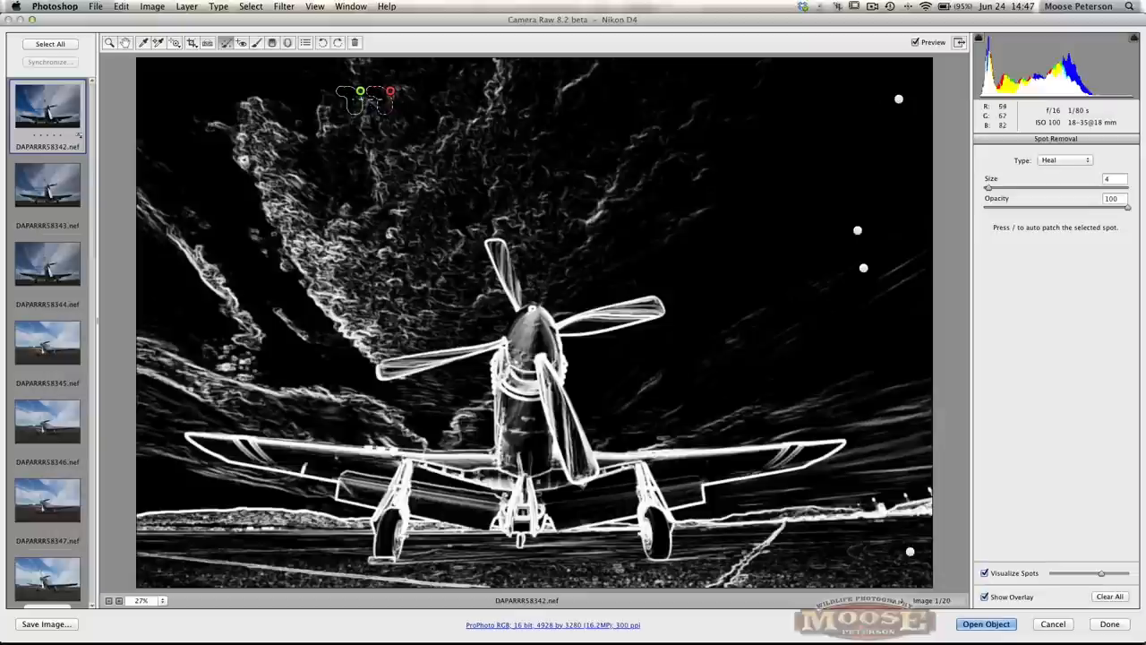
drag(367, 93, 415, 99)
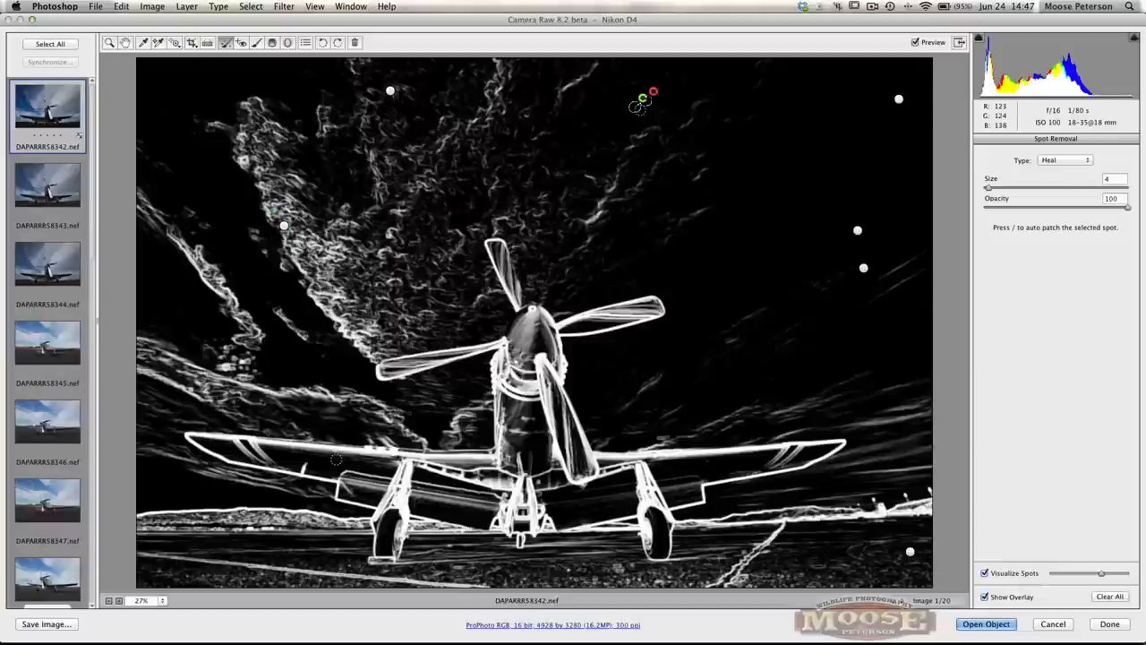
Step: Toggle Visualize Spots on and off to check the healed sky in both views
click(984, 573)
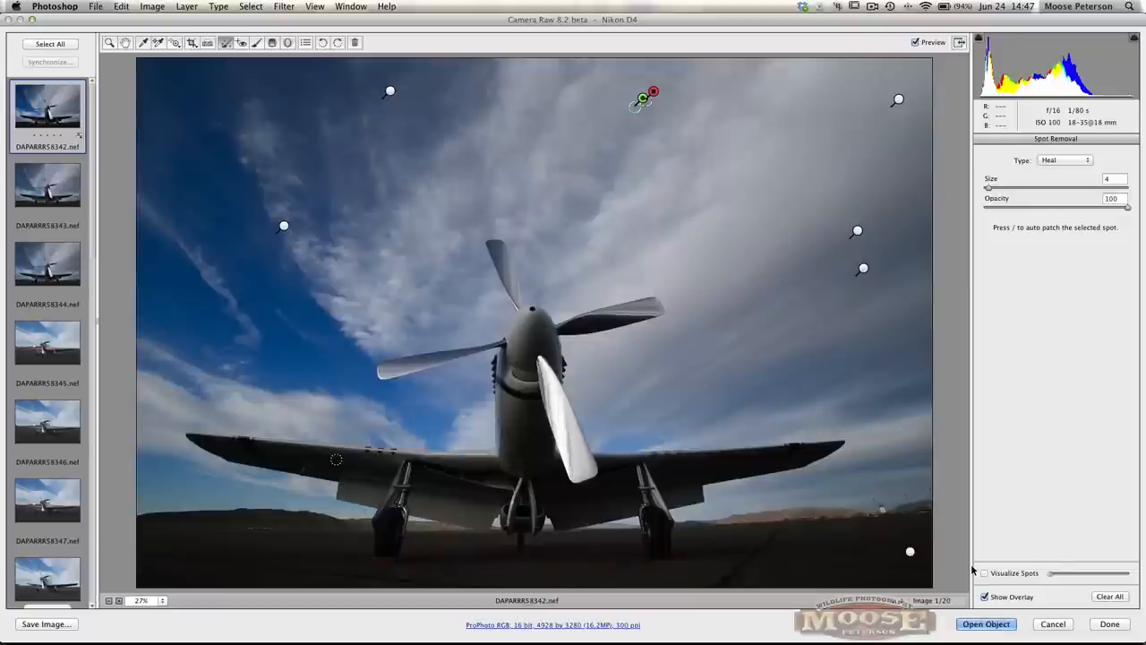
click(985, 573)
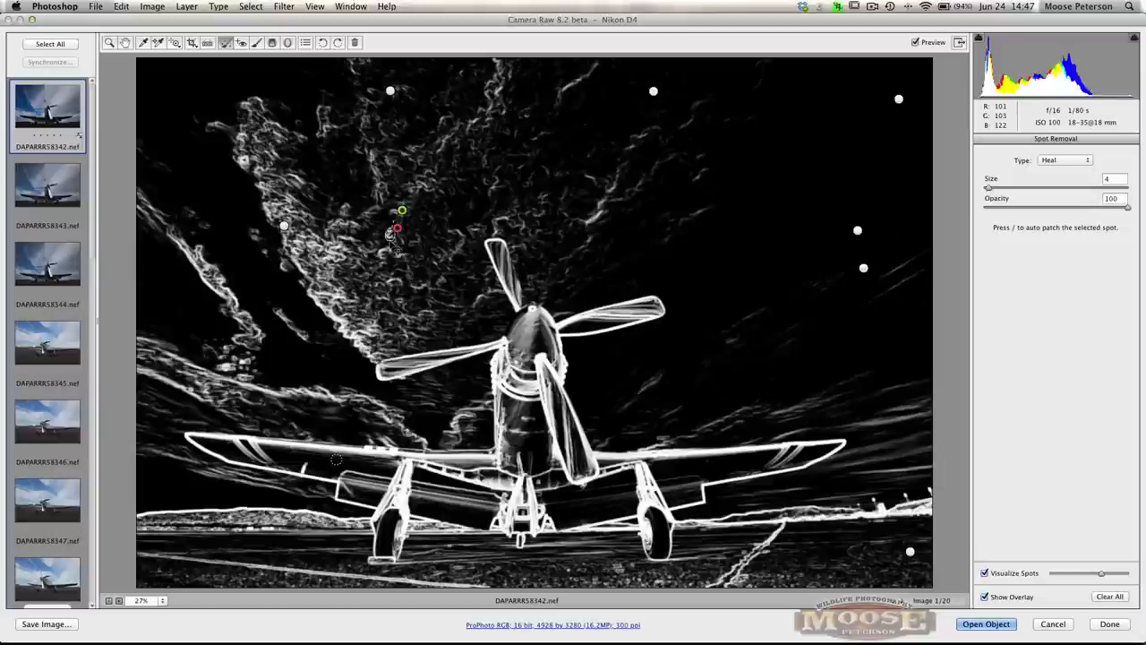
click(985, 573)
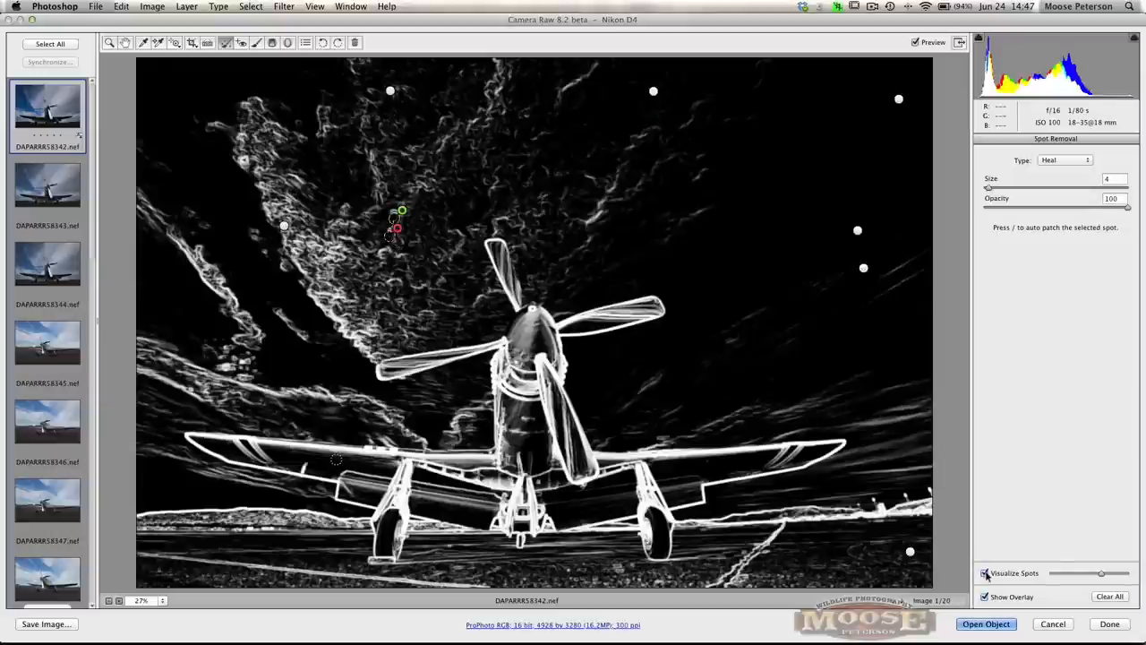
click(987, 573)
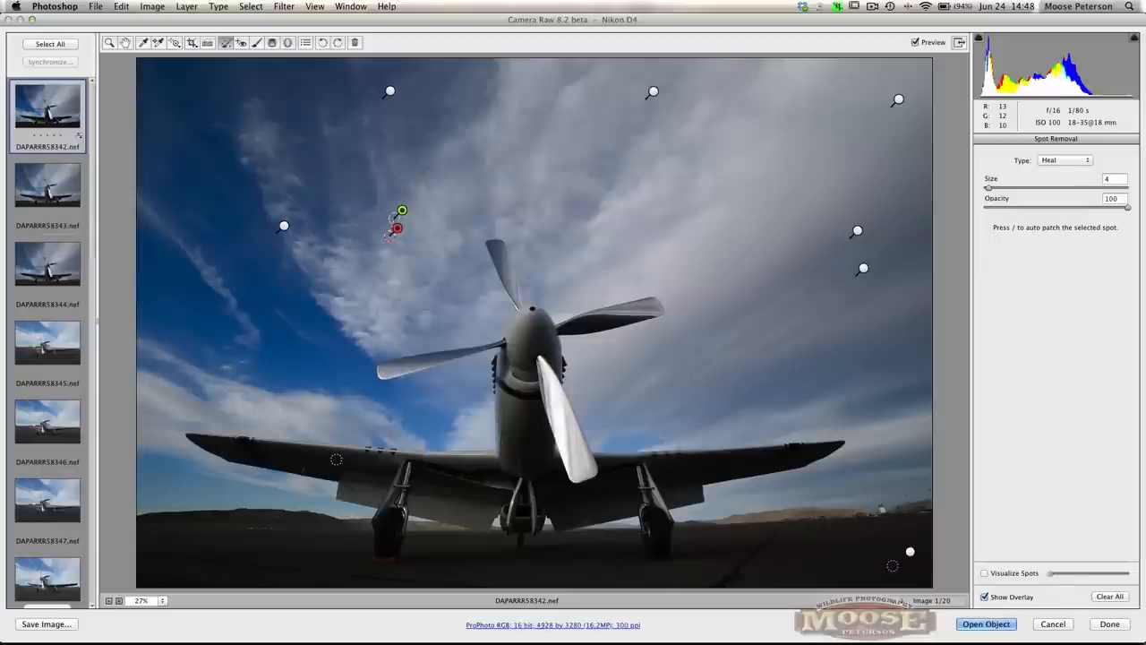
Step: Select all filmstrip images and synchronize Spot Removal and Local Adjustments to them
click(57, 43)
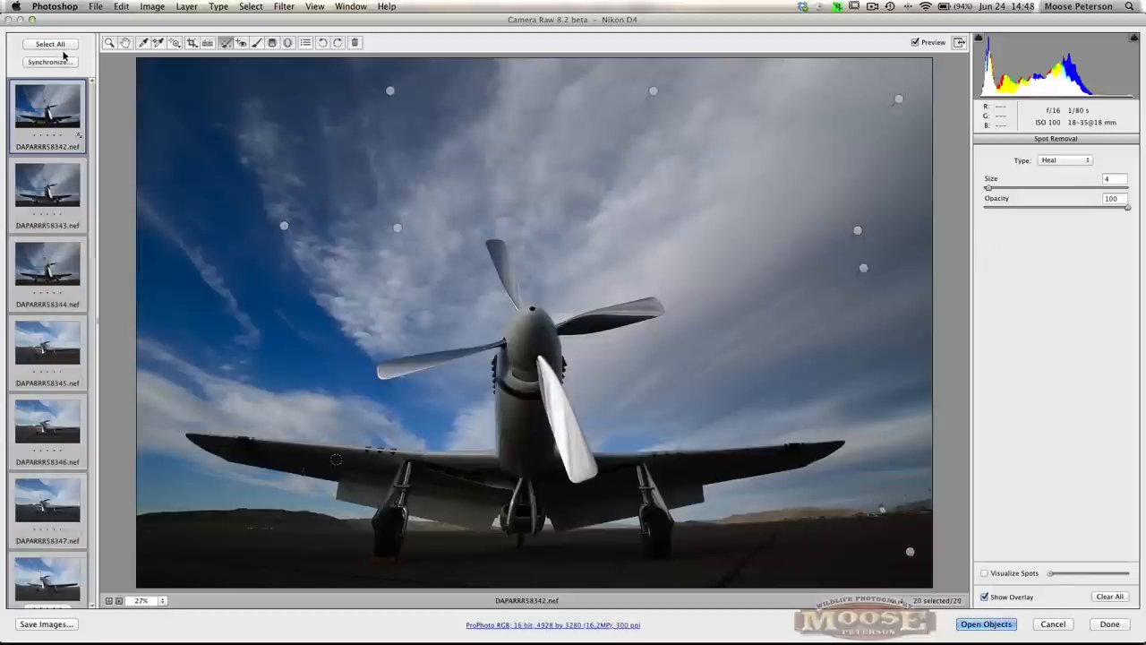
click(54, 61)
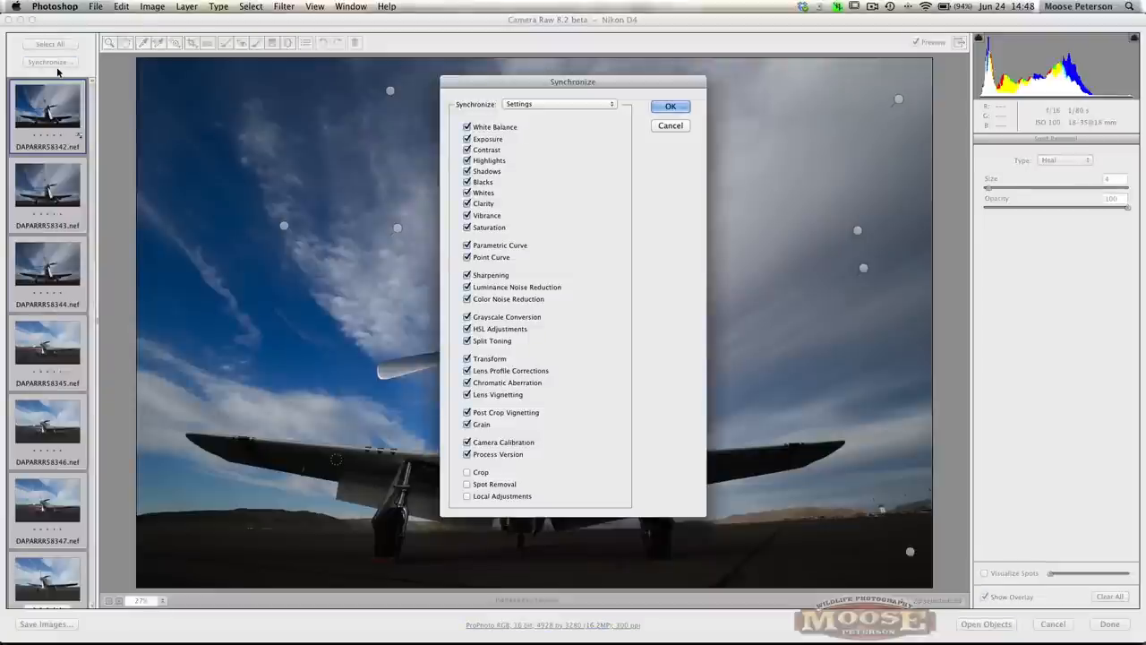
click(466, 483)
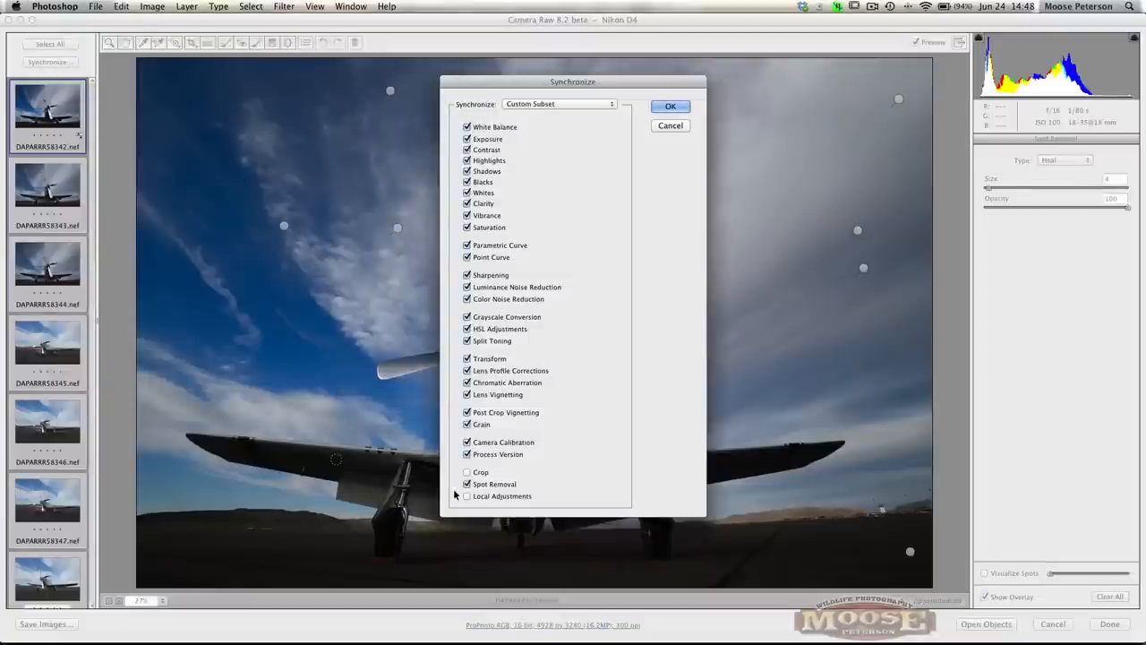
click(466, 494)
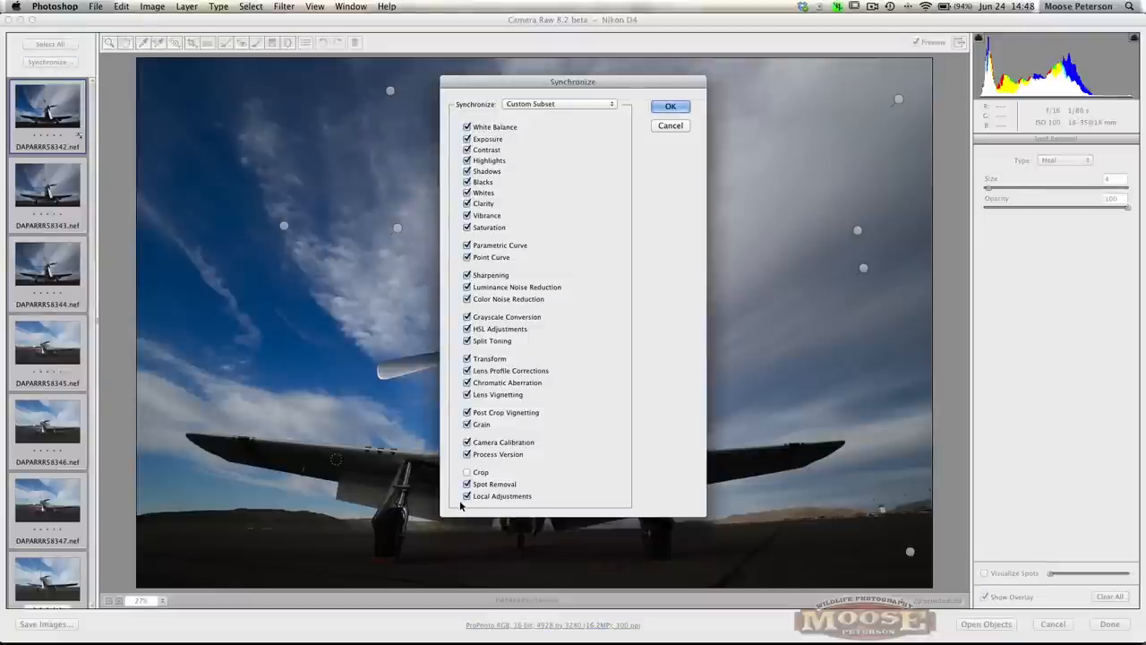
click(669, 105)
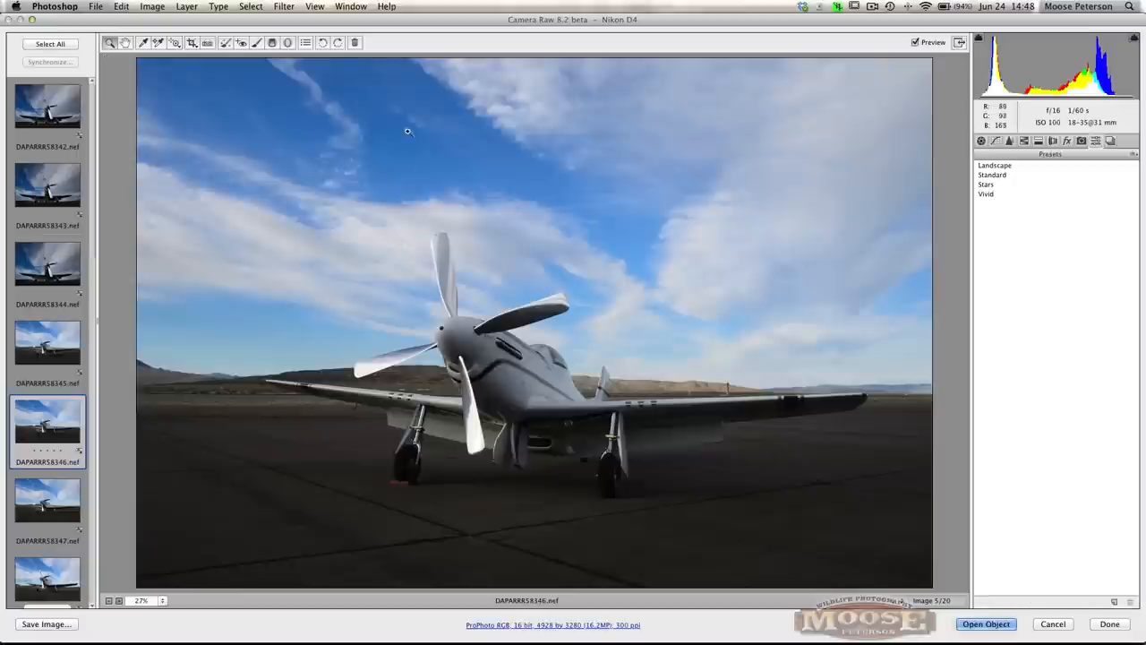
mouse_move(528, 392)
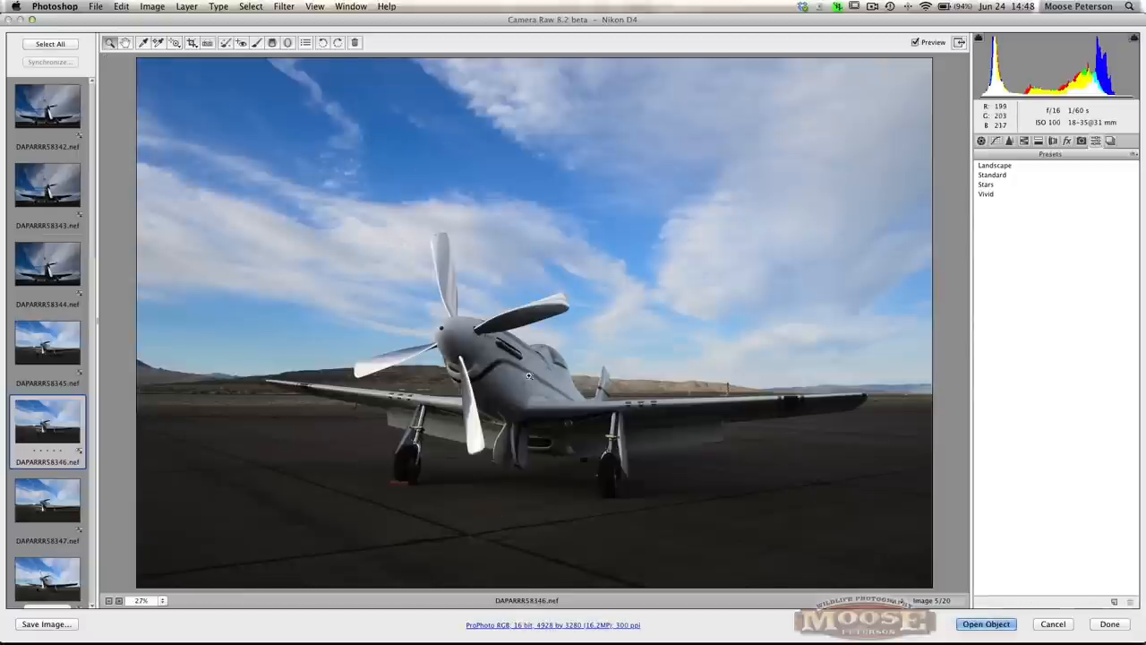
Step: Verify a later airplane image's synced healing spots in Visualize Spots mode
scroll(down, 3)
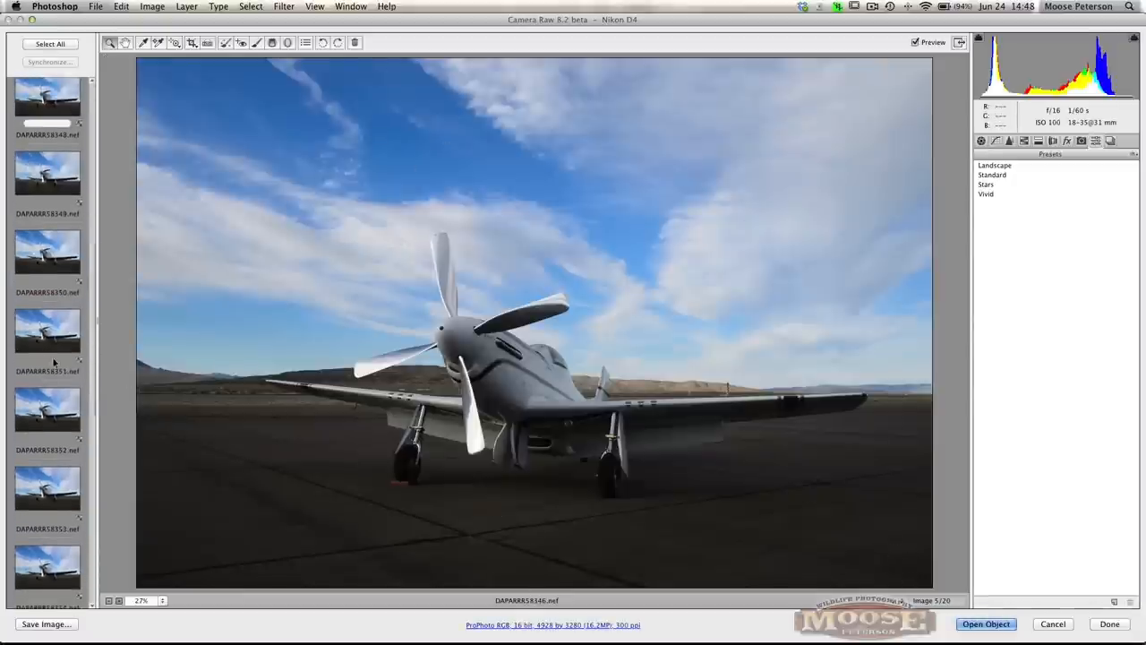
click(47, 335)
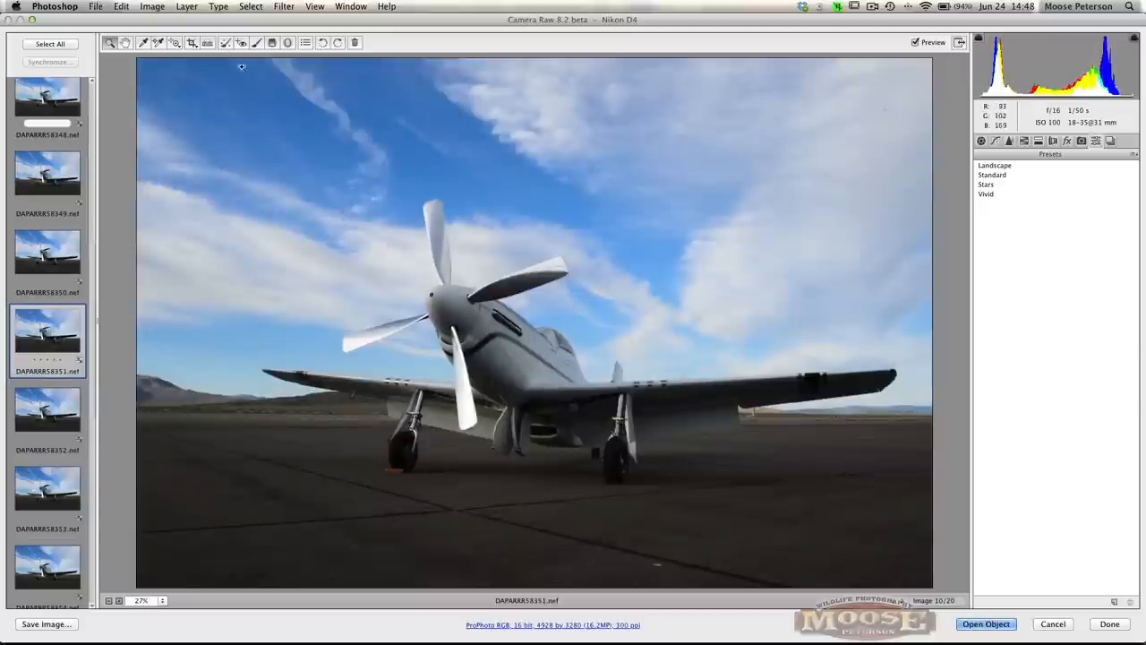
click(226, 42)
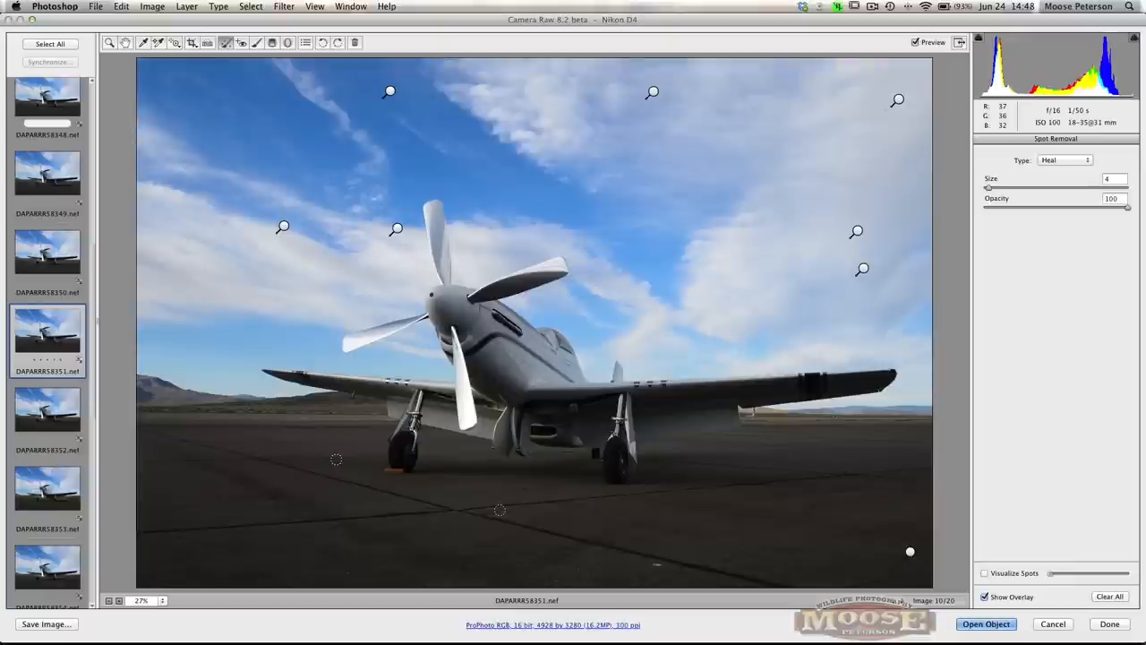
click(985, 573)
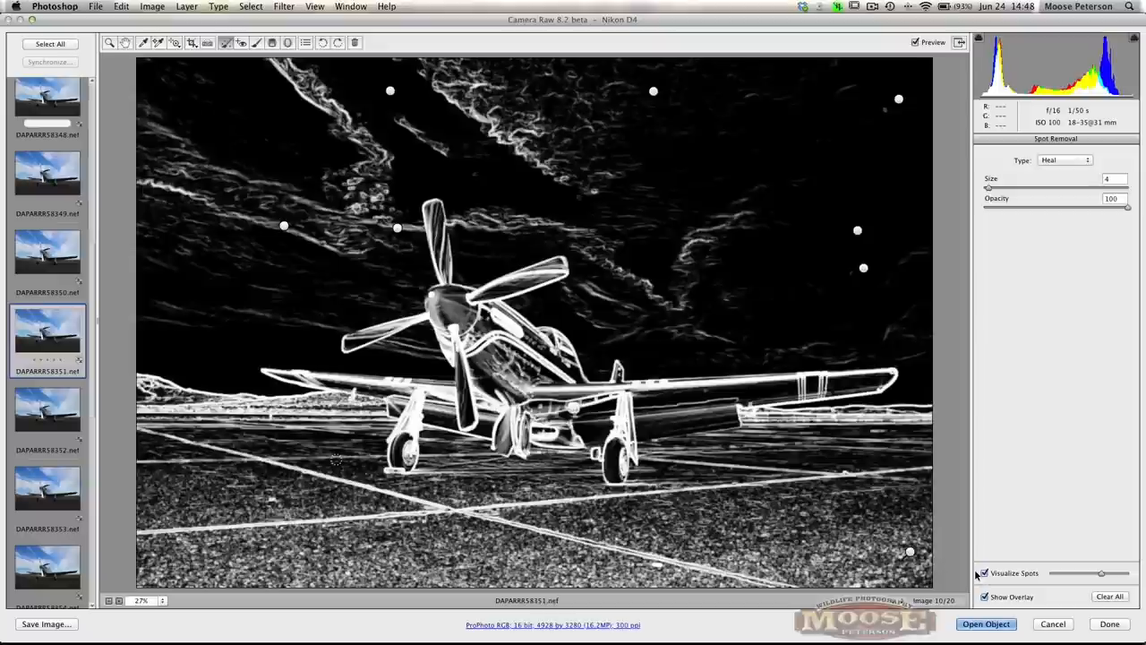
mouse_move(846, 229)
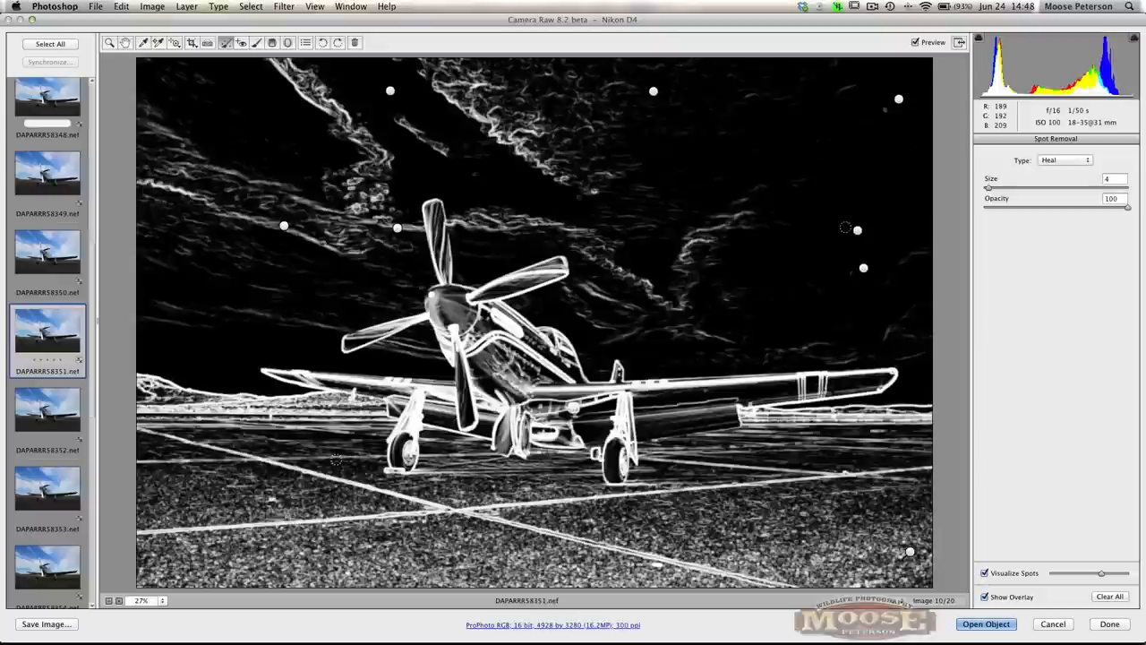